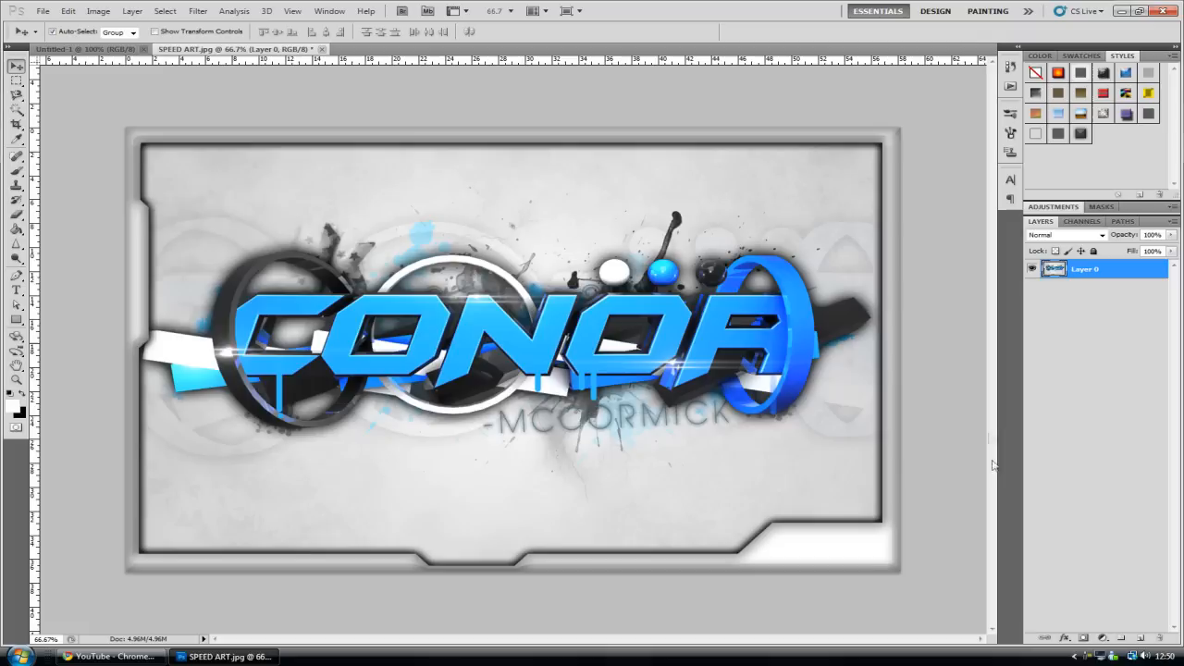
{"action": "mouse_move", "coordinate": [872, 497]}
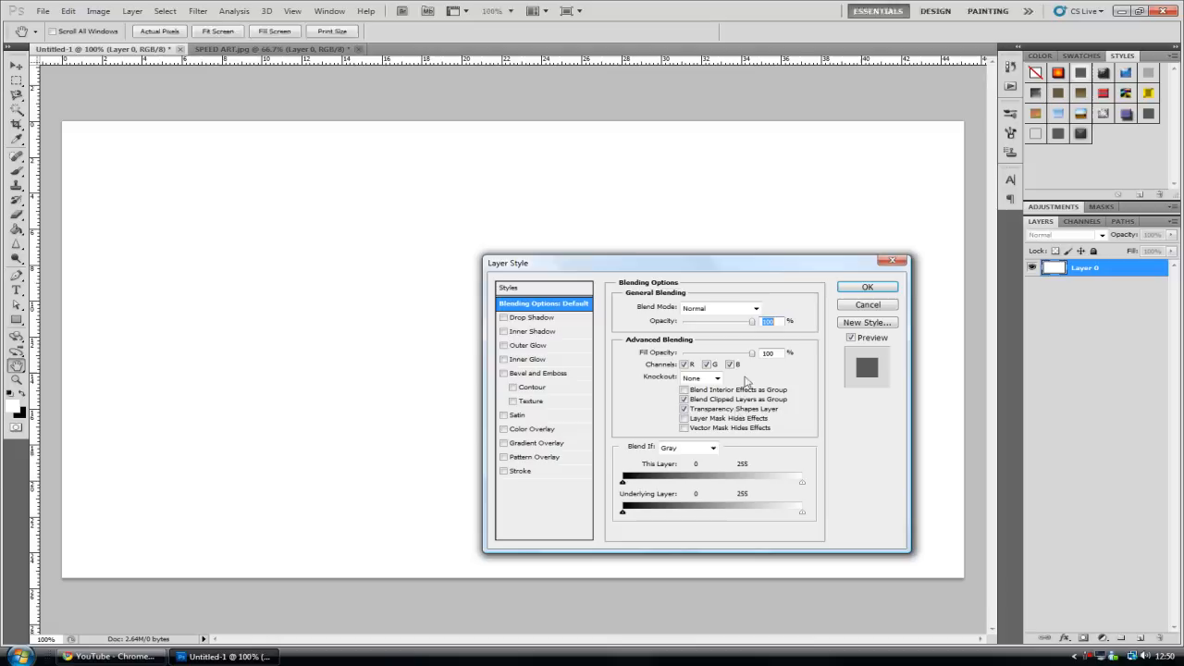
- Apply a light blue Color Overlay to the base layer and add an empty layer above it
{"action": "left_click", "coordinate": [866, 286]}
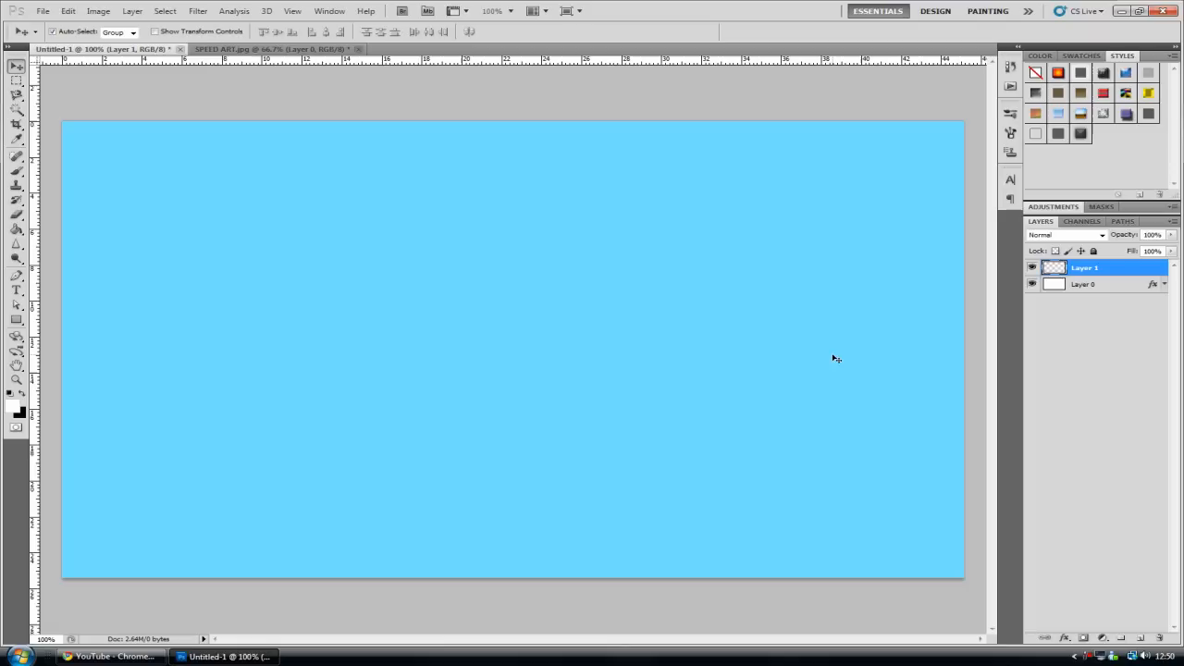
- Choose the Pen Tool in Paths mode to start the frame outline
{"action": "left_click", "coordinate": [17, 275]}
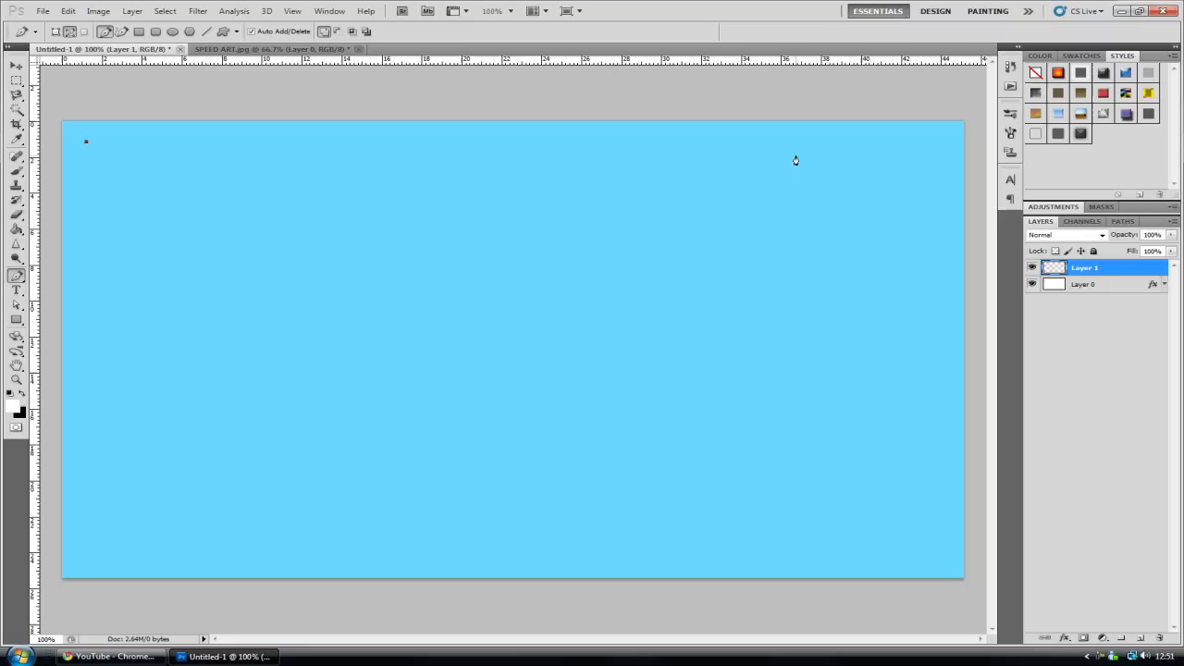
- Add anchor points along the top edge and down the right side with an angled notch
{"action": "left_click", "coordinate": [900, 141]}
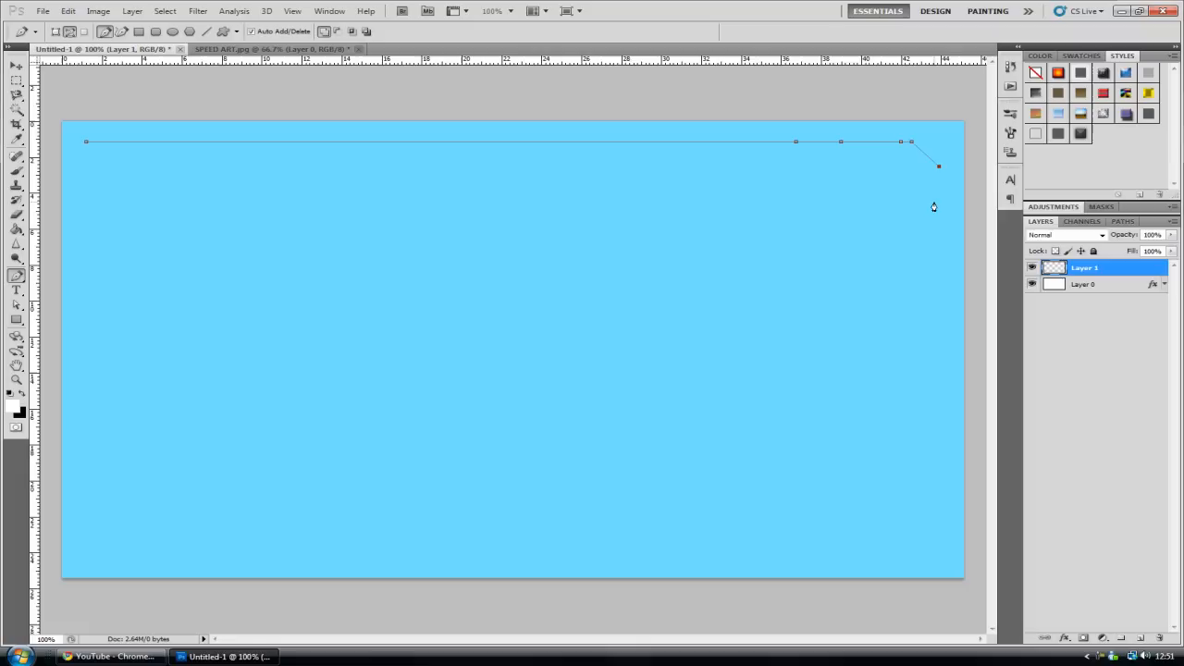
{"action": "left_click", "coordinate": [922, 363]}
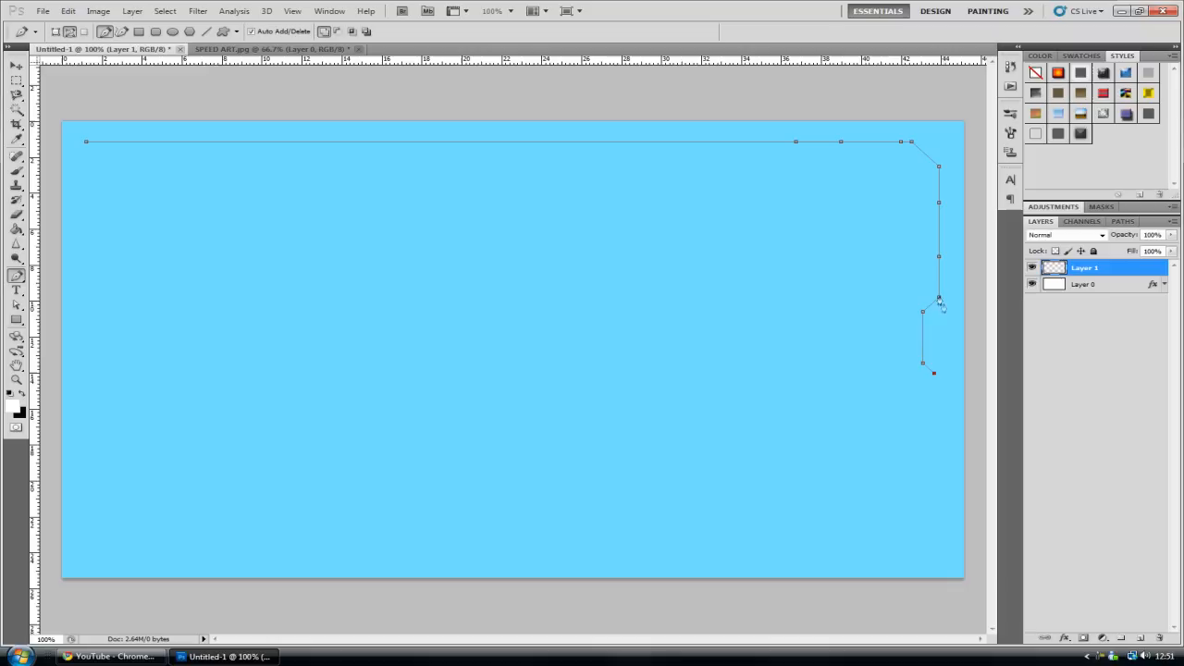
{"action": "left_click", "coordinate": [932, 413]}
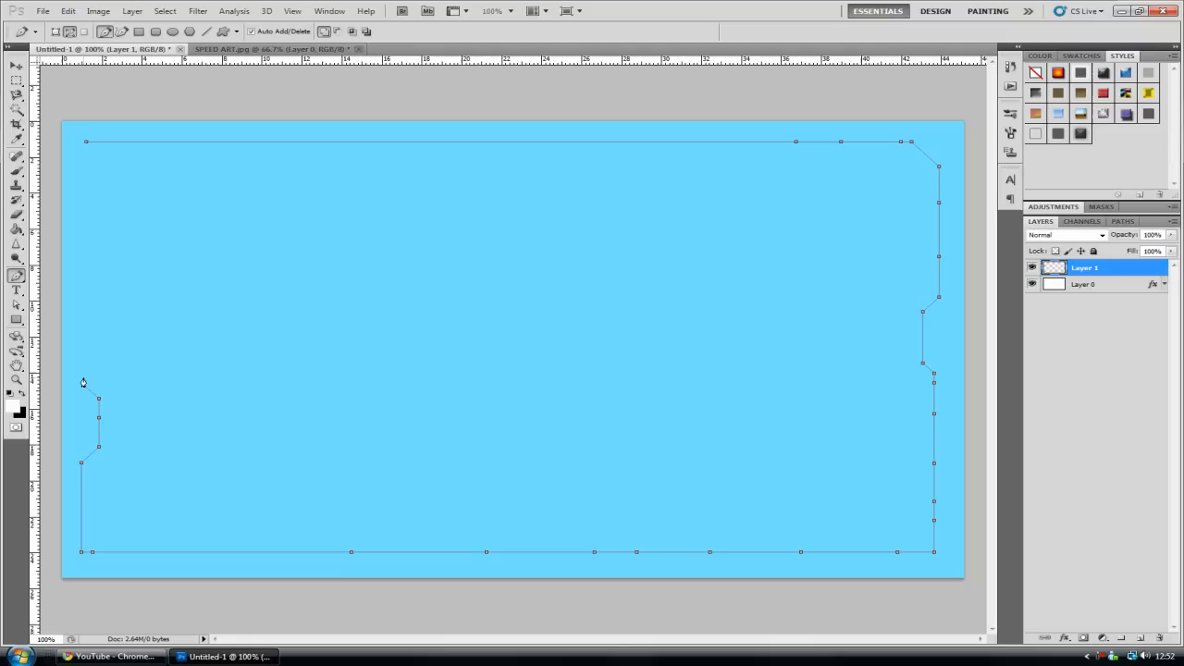
- Close the notched path at its starting anchor near the top-left corner
{"action": "left_click", "coordinate": [79, 142]}
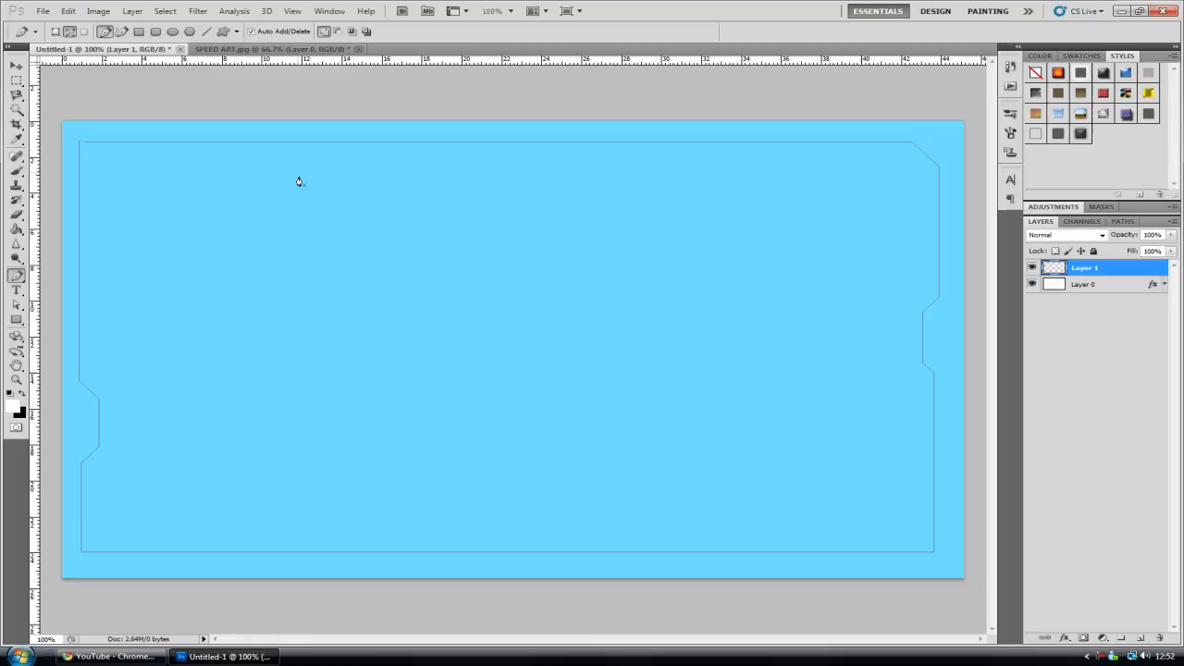
{"action": "mouse_move", "coordinate": [754, 122]}
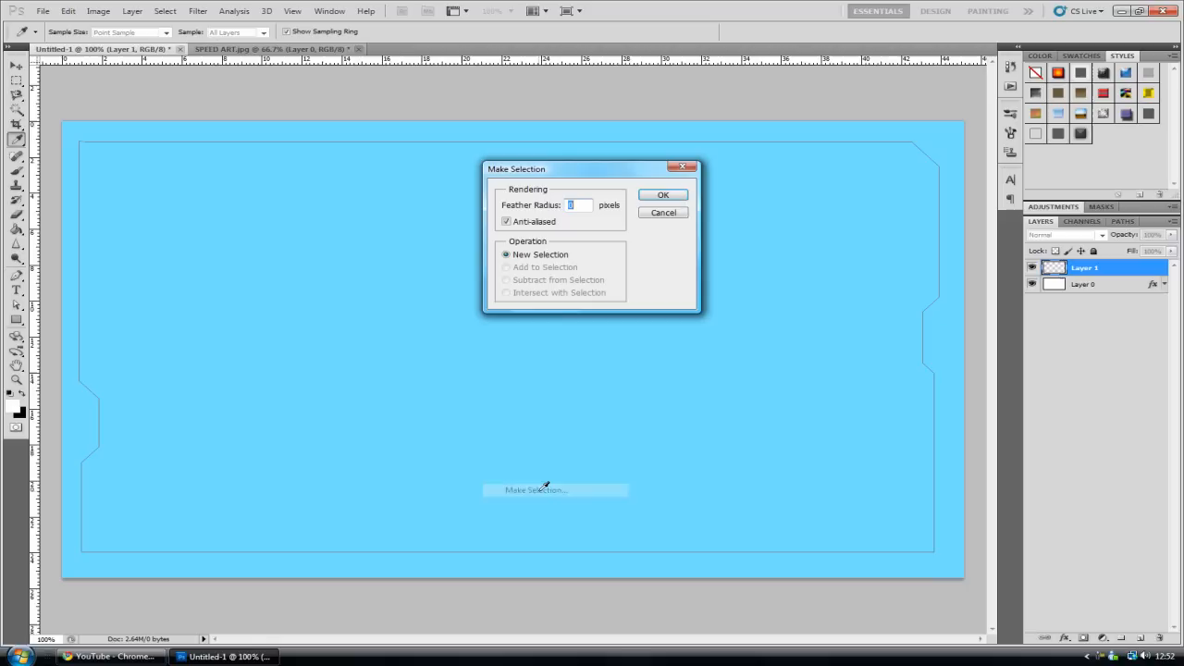
- Make a selection from the closed path with 0 feather radius
{"action": "left_click", "coordinate": [662, 194]}
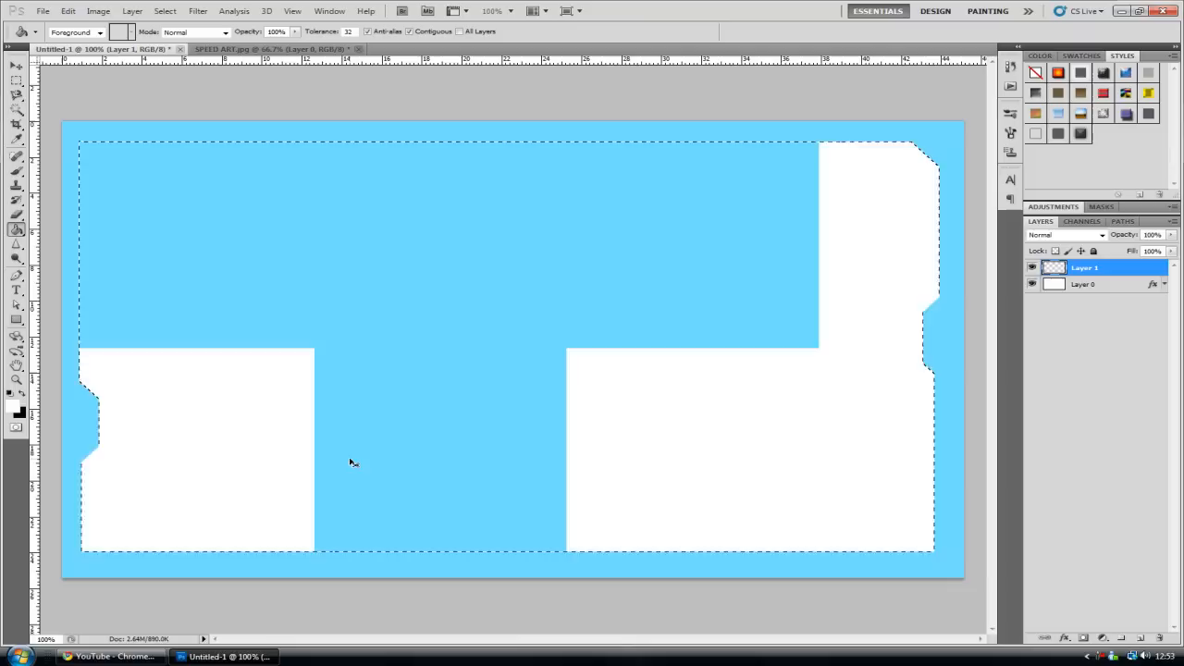
- Fill the selected frame area with white using the Paint Bucket
{"action": "left_click", "coordinate": [351, 462]}
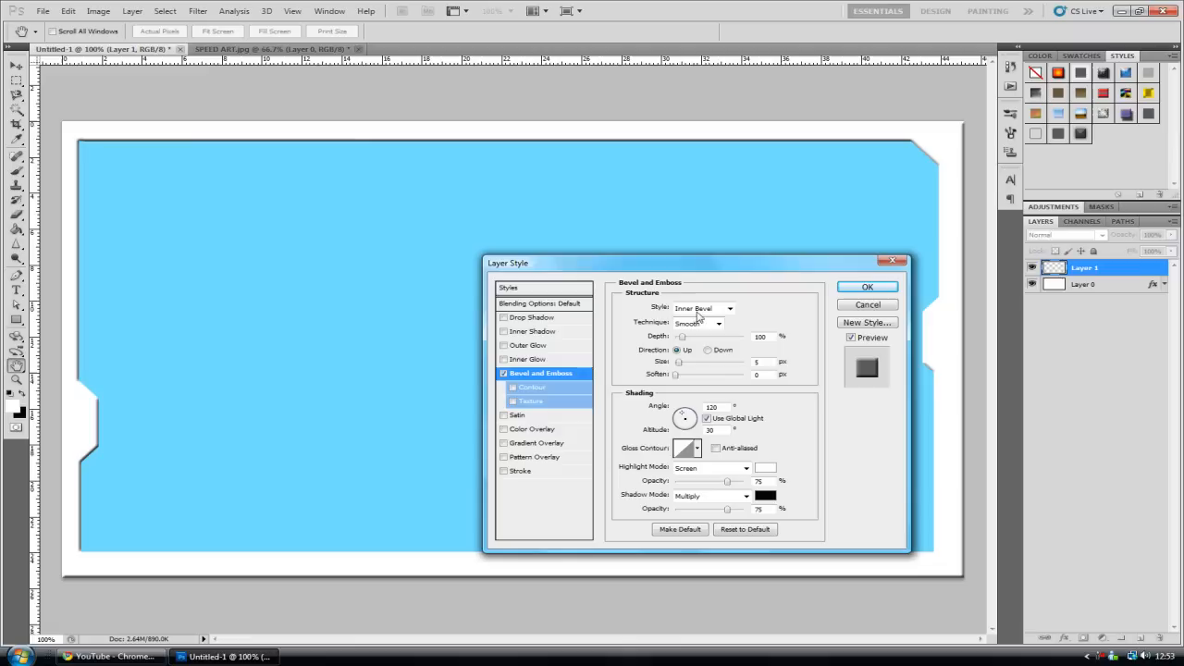
- Add a black Outer Glow to the beveled frame and apply both effects
{"action": "left_click", "coordinate": [703, 322]}
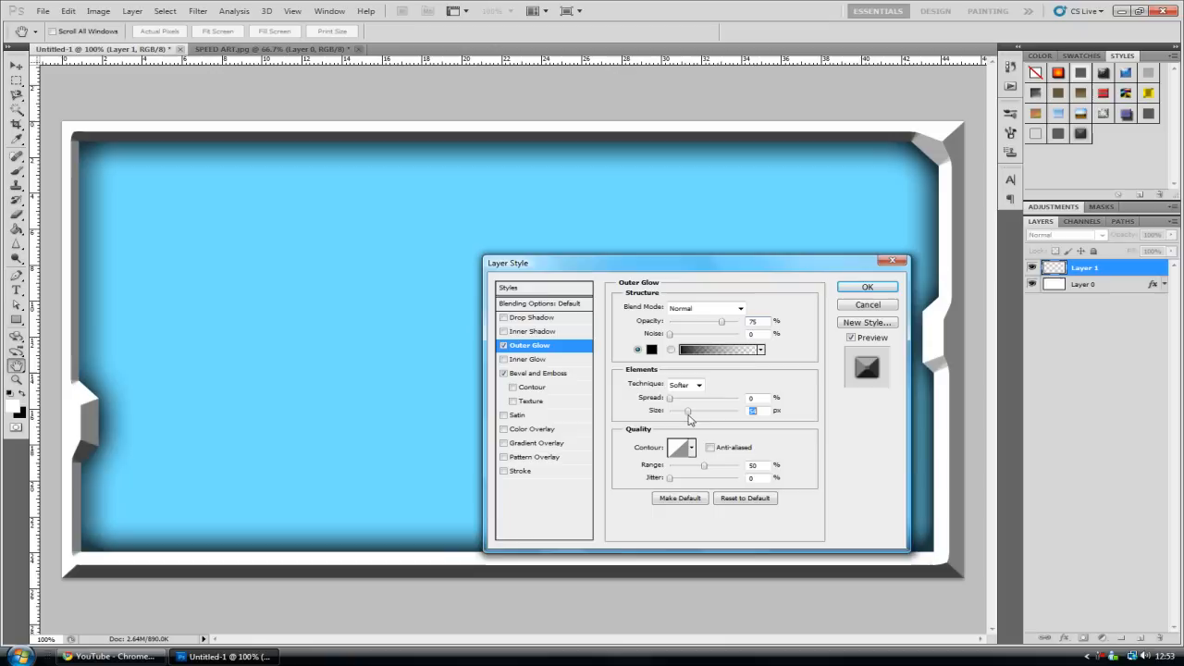
{"action": "left_click", "coordinate": [866, 286]}
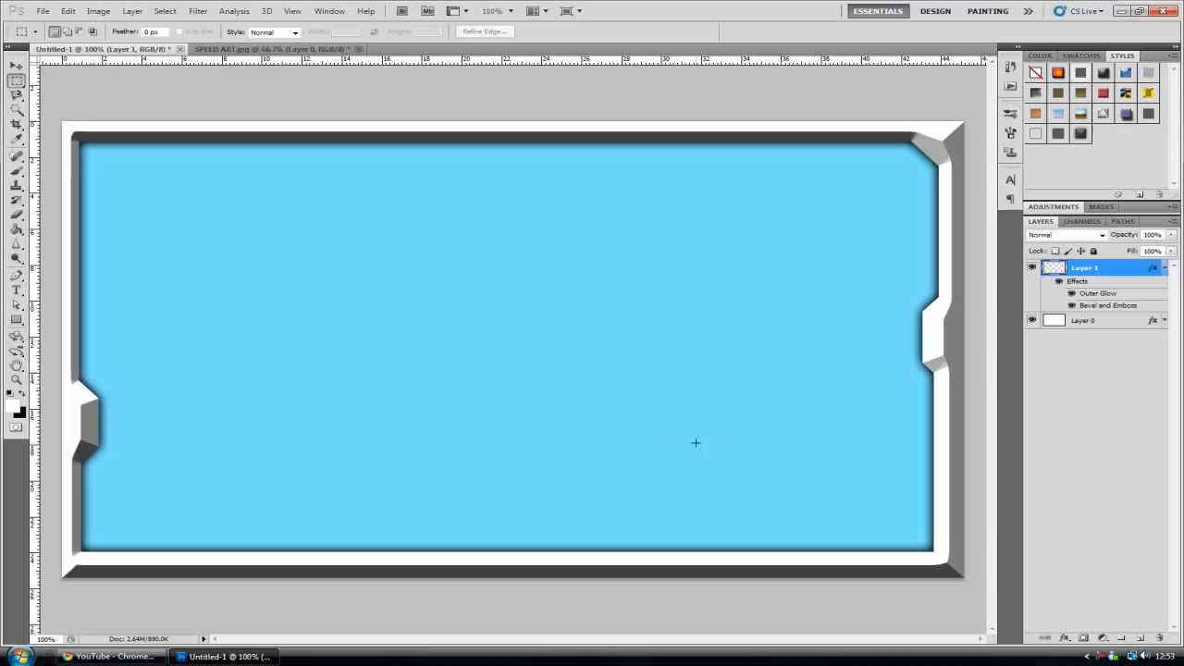